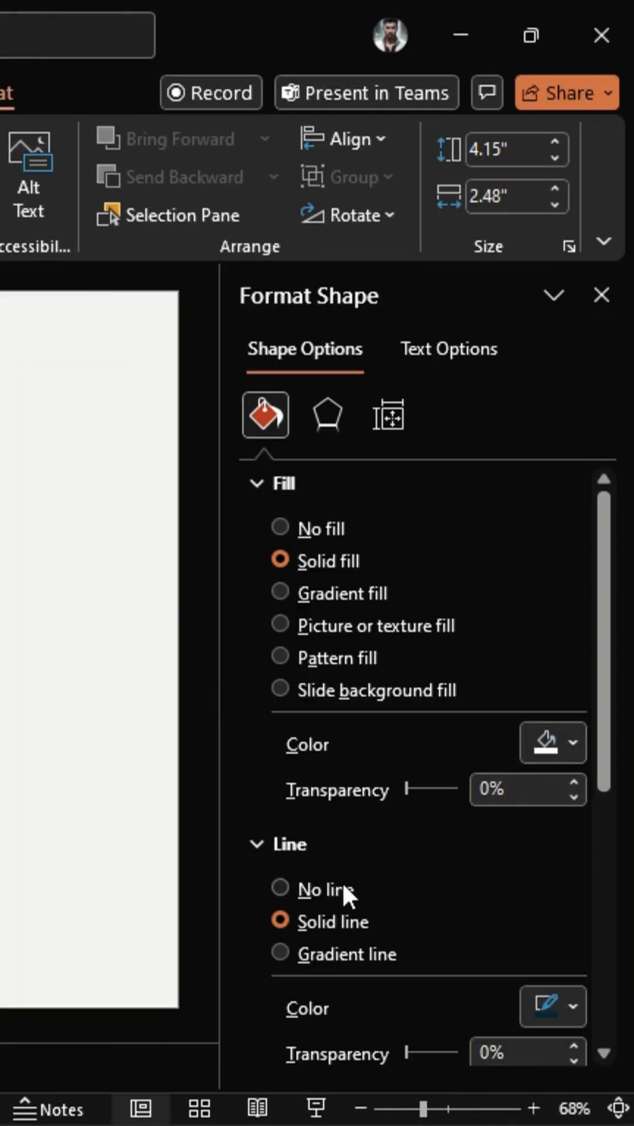
Show the Animation Pane: TextBox 1042 as step 1, Groups 1038–1041 as step 2
left_click(326, 415)
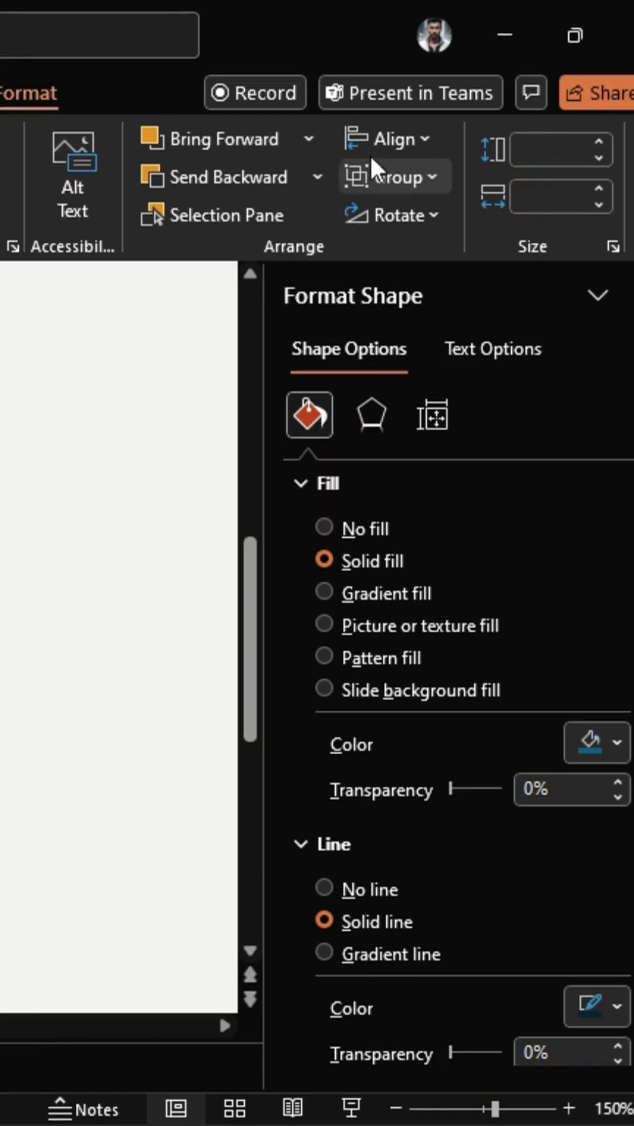
mouse_move(481, 352)
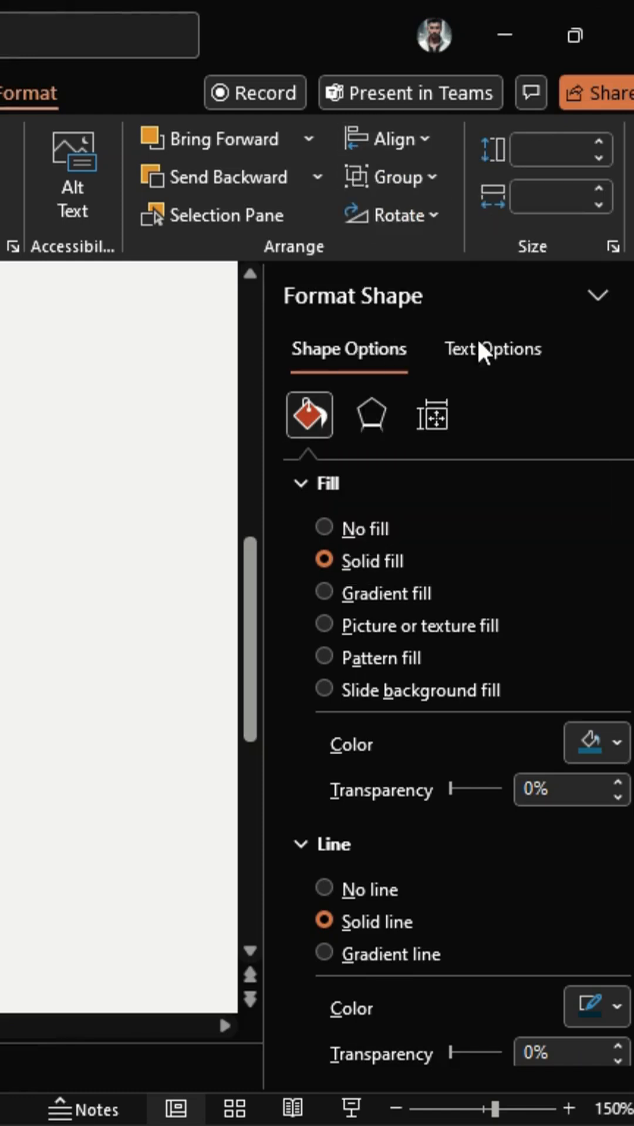
left_click(323, 528)
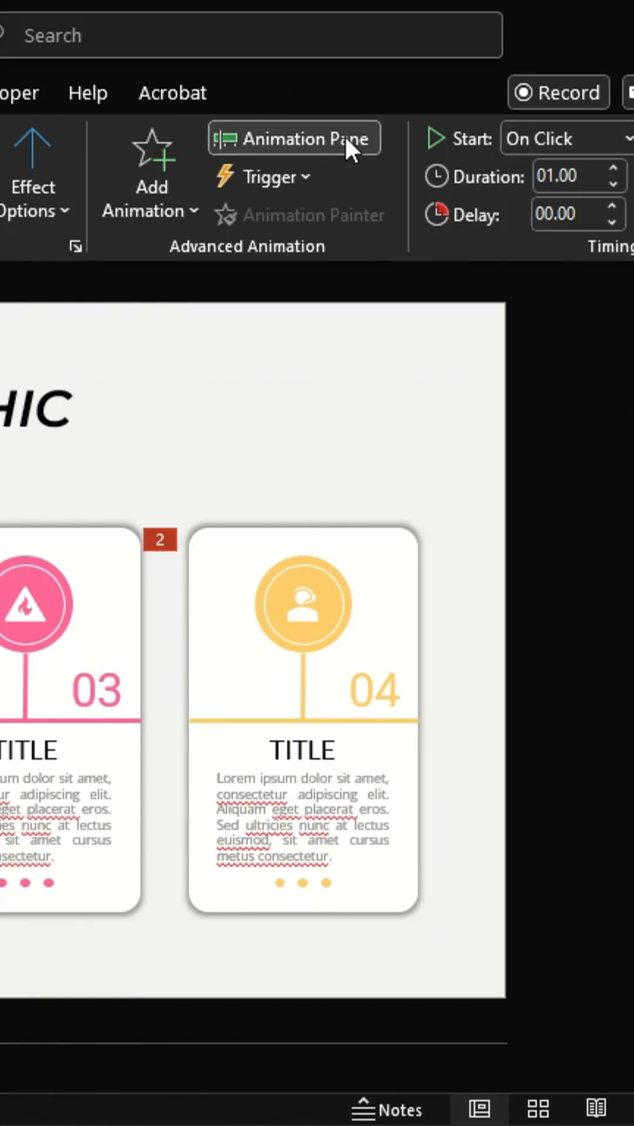
left_click(294, 137)
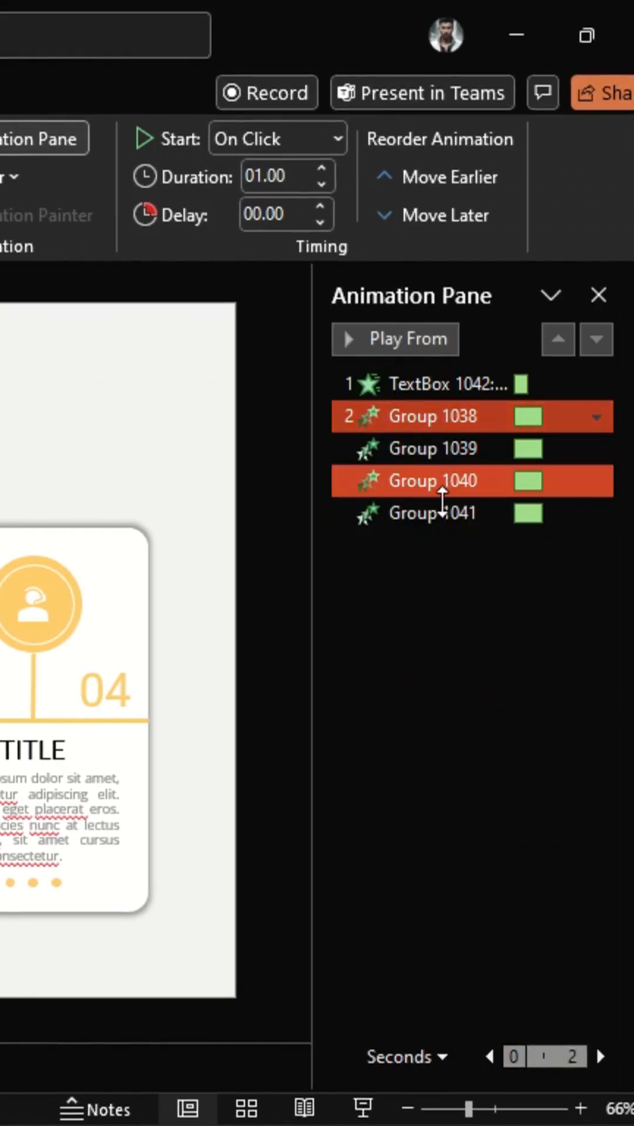